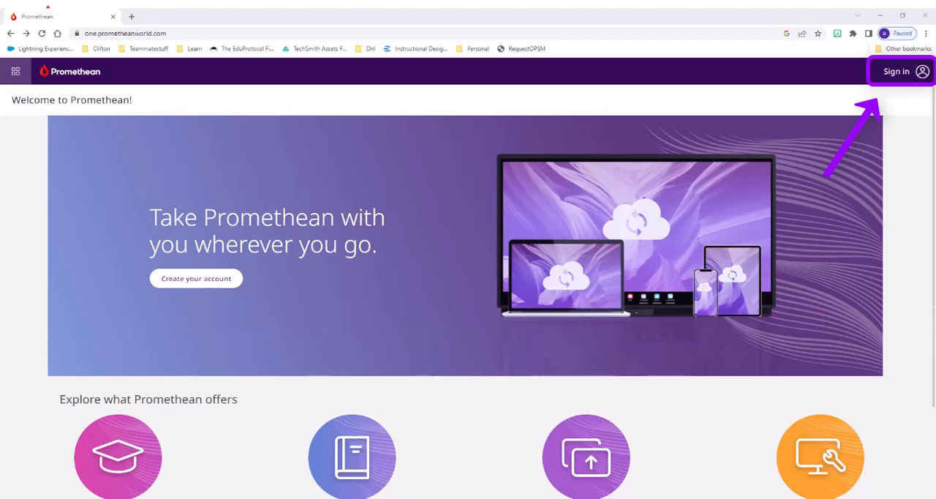
left_click(896, 72)
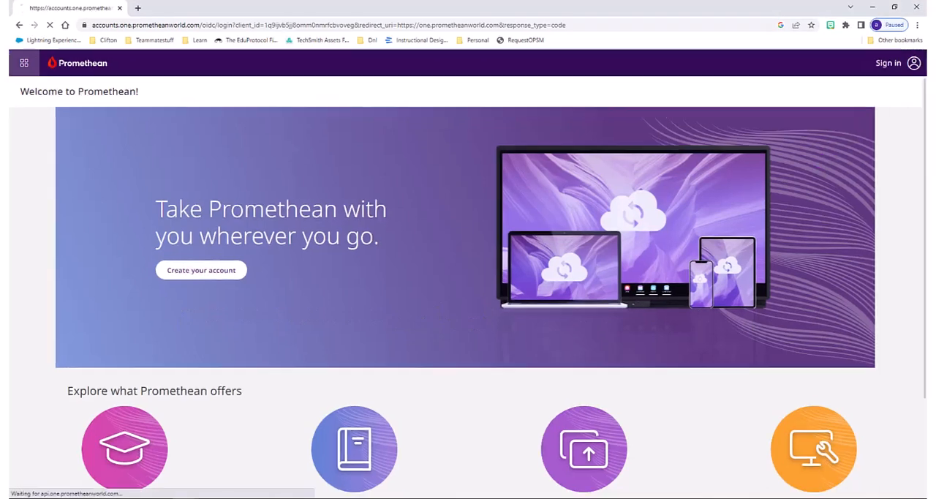
left_click(887, 63)
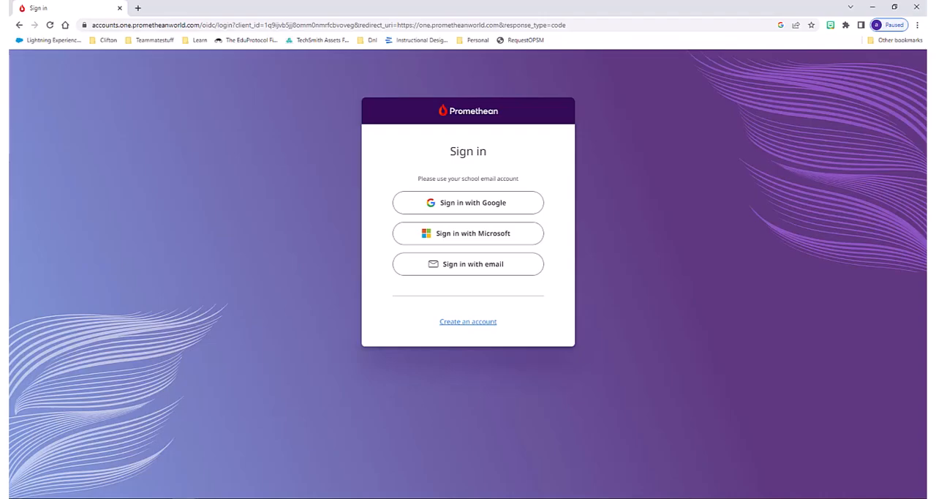
left_click(467, 201)
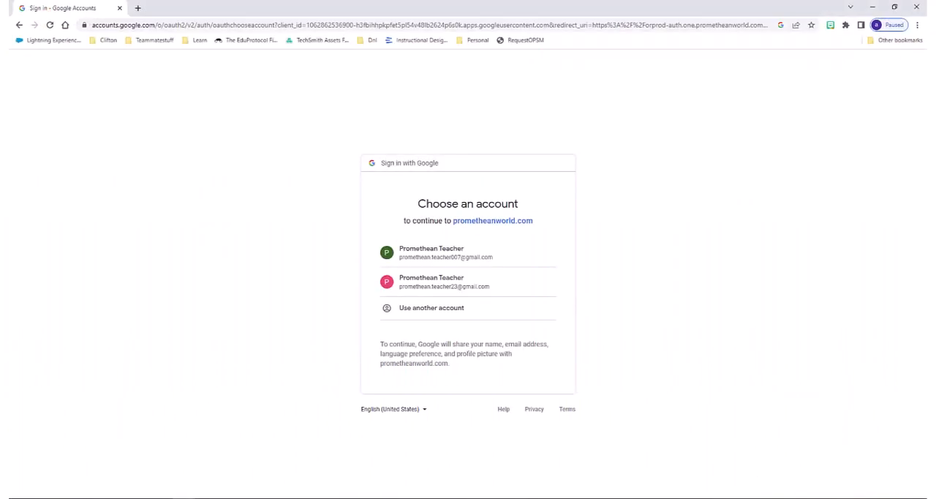